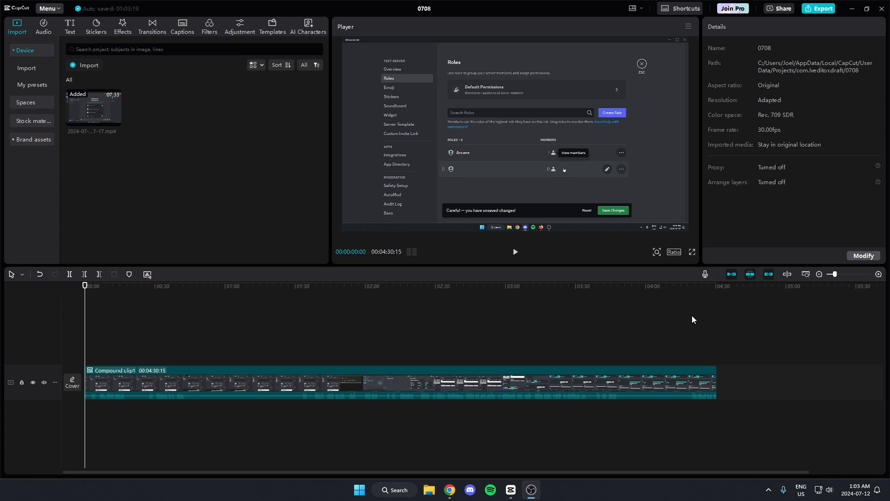
mouse_move(679, 322)
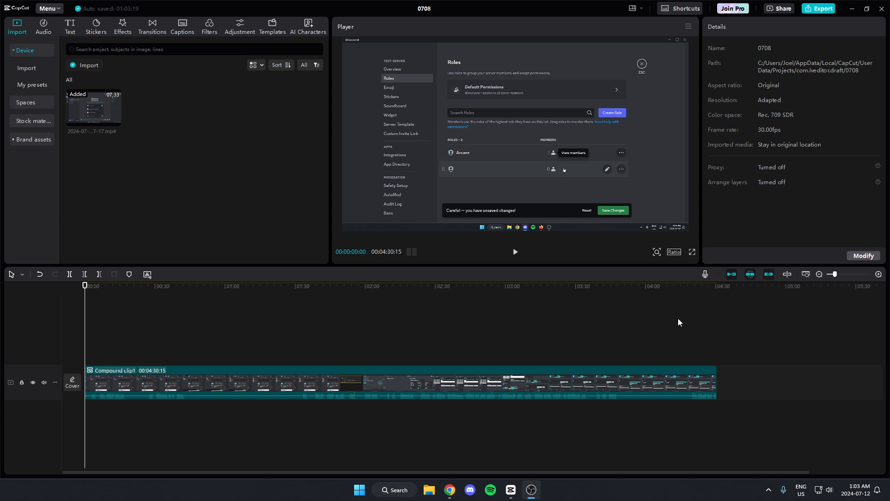
mouse_move(108, 350)
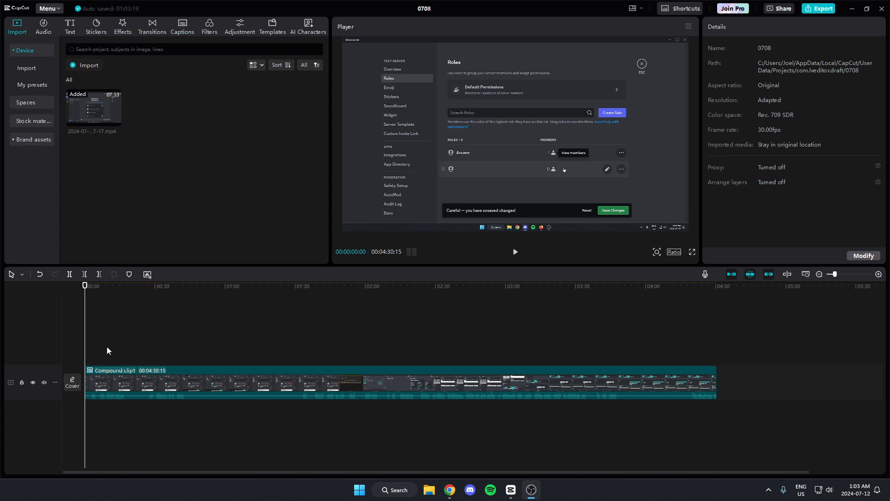
Step: Select Compound clip1 on the timeline to show its Video properties
left_click(93, 370)
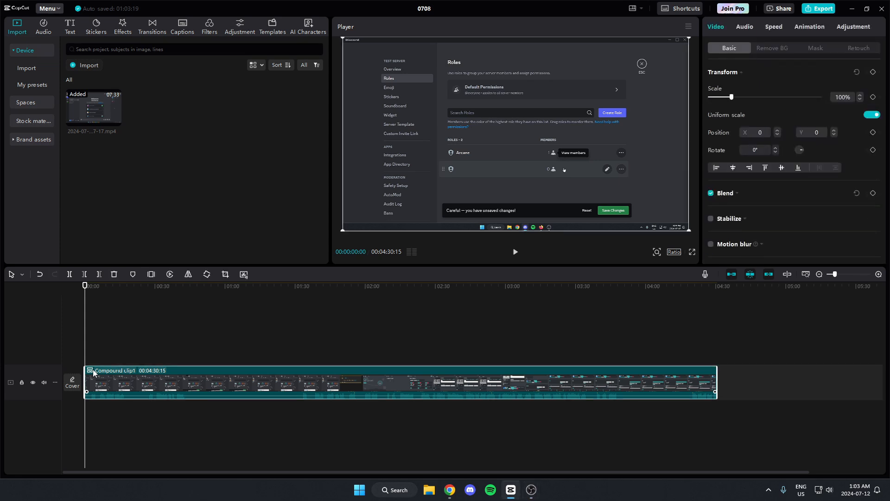
mouse_move(97, 372)
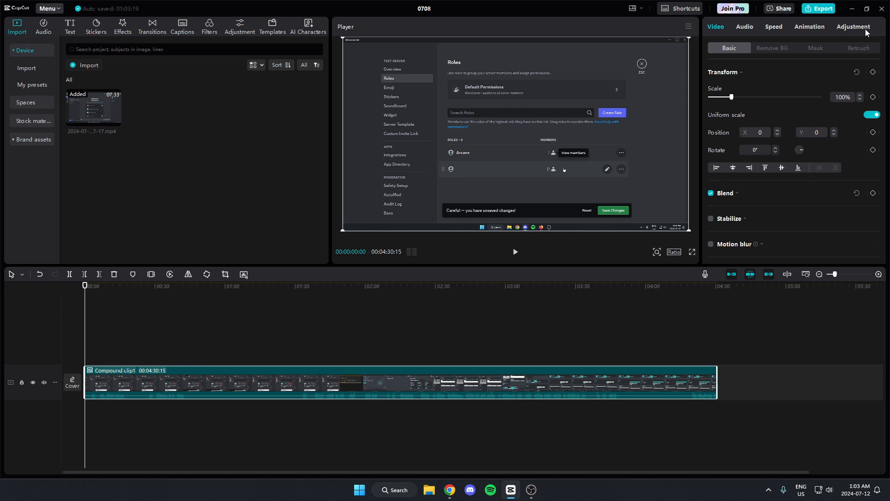
mouse_move(745, 35)
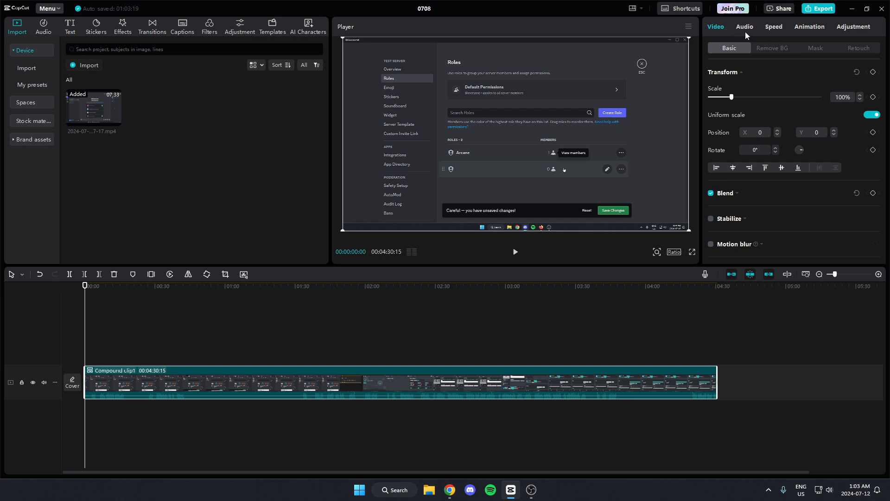
Step: Set the compound clip's standard speed to 5.0x, shortening it to about 54 seconds
left_click(773, 26)
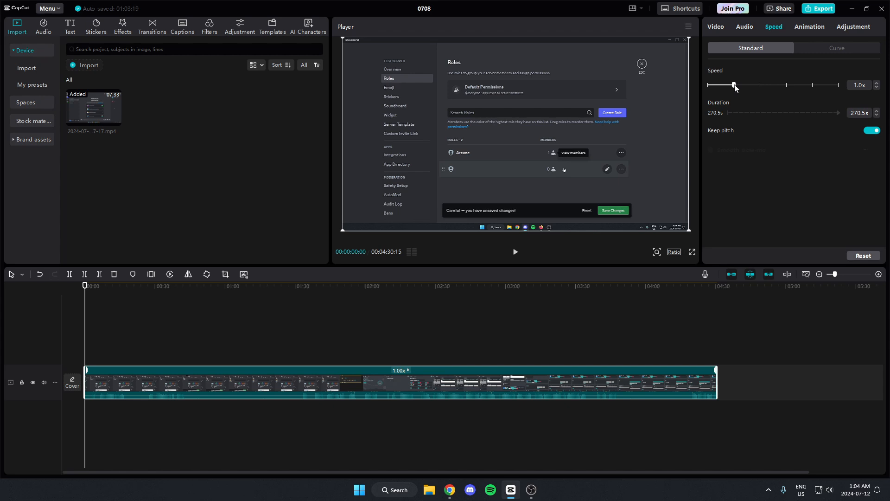
left_click_drag(734, 85, 755, 86)
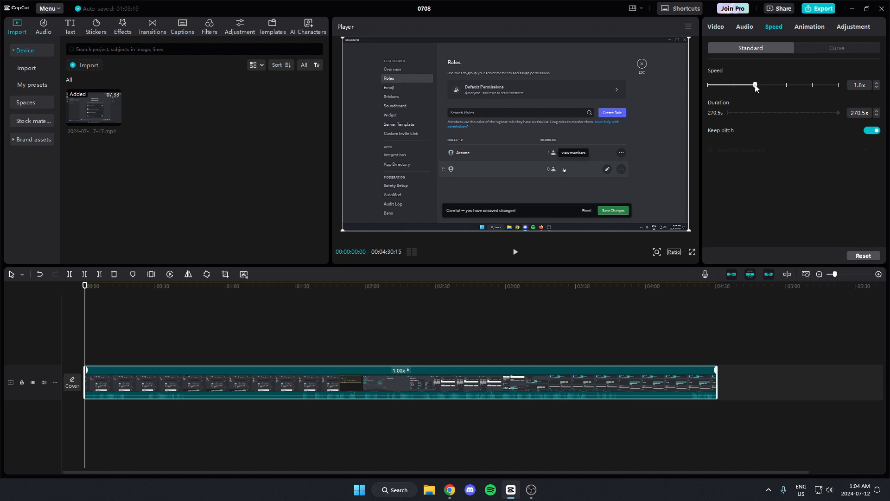
left_click_drag(755, 85, 791, 84)
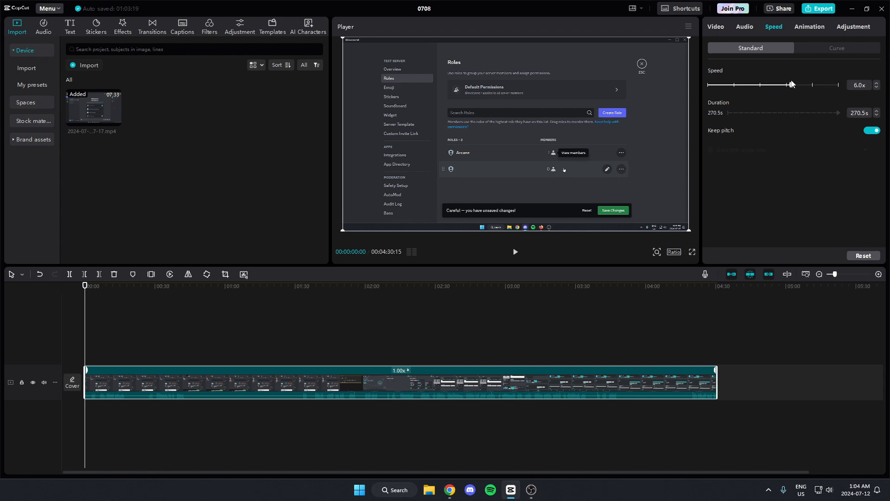
left_click_drag(800, 84, 786, 84)
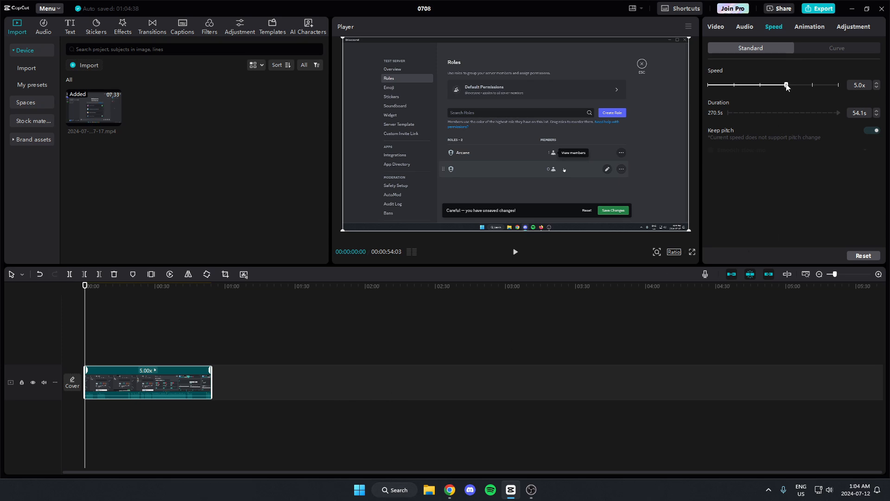
Step: Push the speed slider to the 100.0x maximum, leaving a 2.7-second clip
left_click_drag(786, 84, 837, 84)
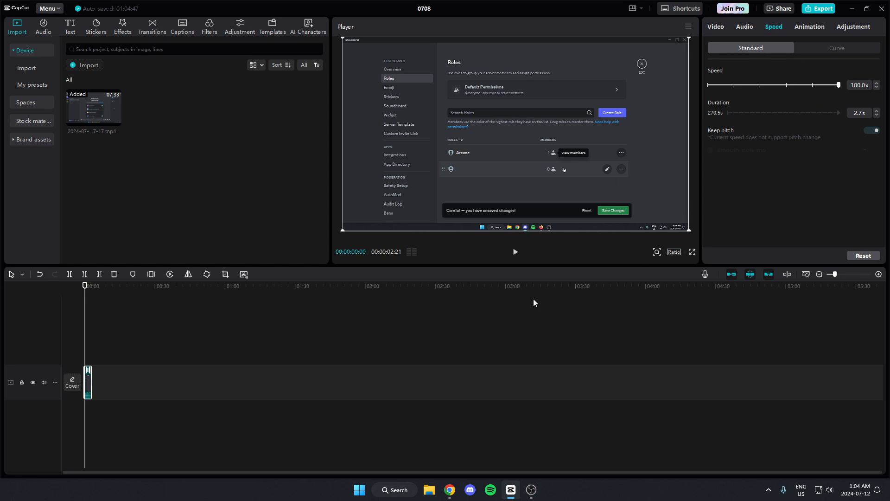
mouse_move(368, 388)
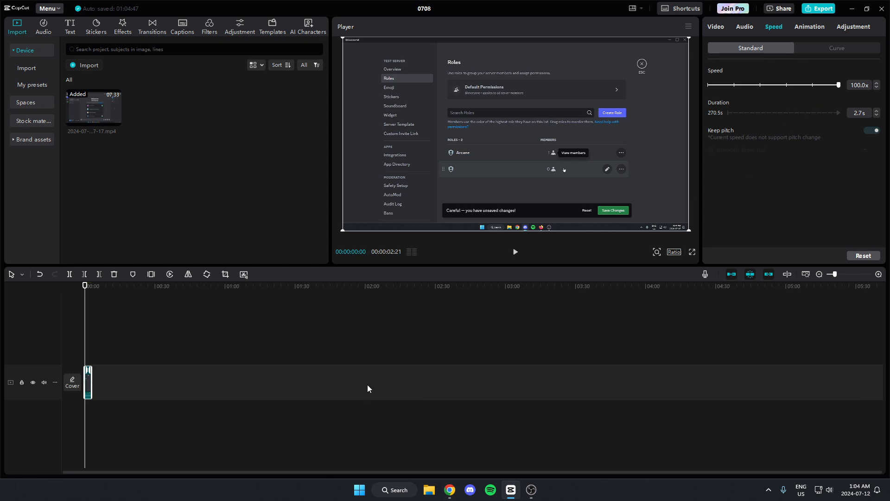
mouse_move(375, 387)
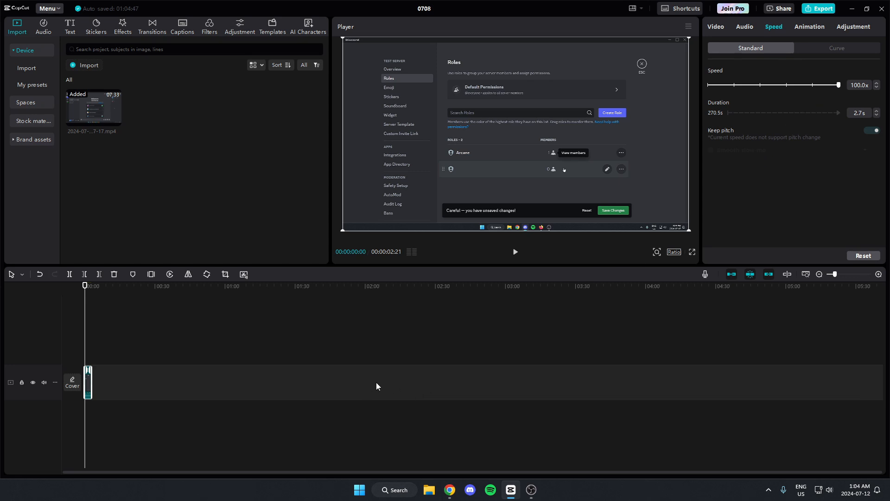